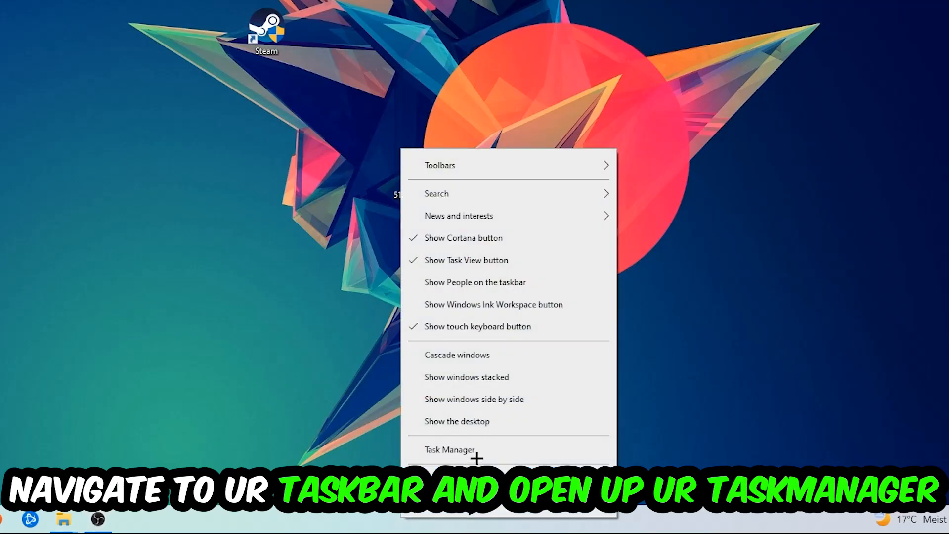
- End the Microsoft Text Input Application process from Task Manager's Processes list
click(448, 449)
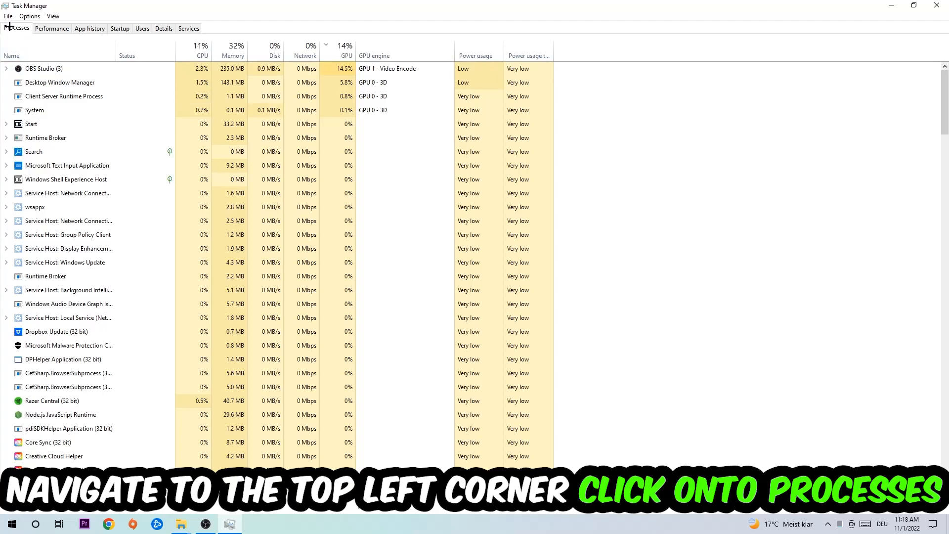
click(65, 249)
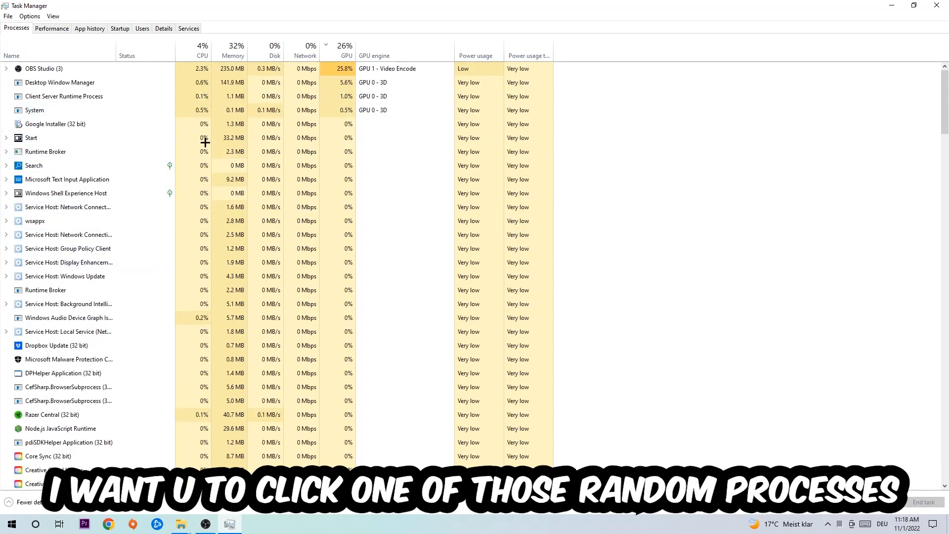
click(67, 166)
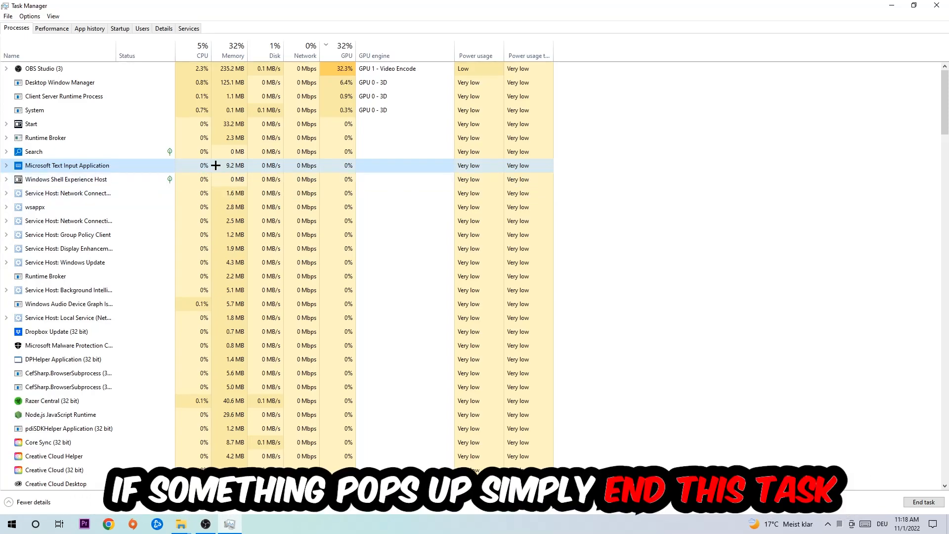
right_click(65, 166)
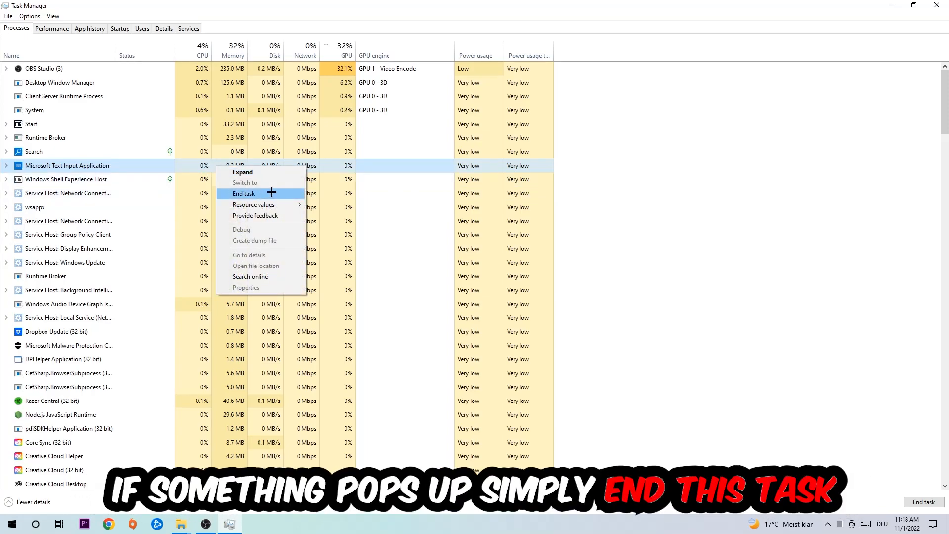
click(247, 194)
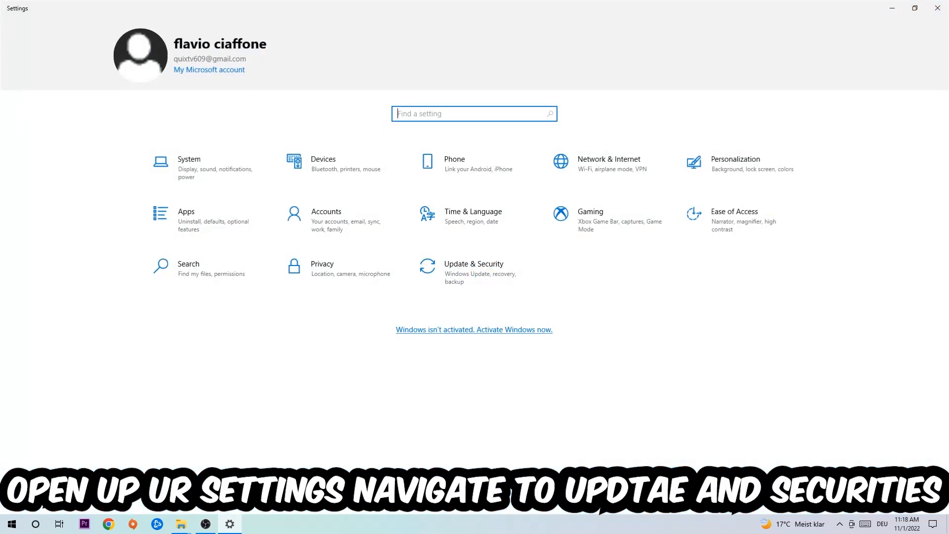
- Check the Windows Update status under Update & Security
click(474, 263)
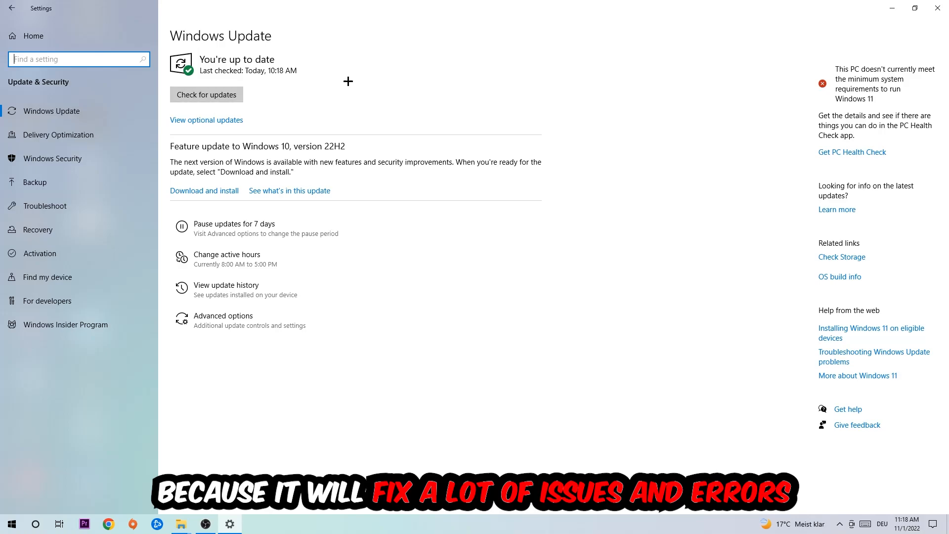
mouse_move(565, 22)
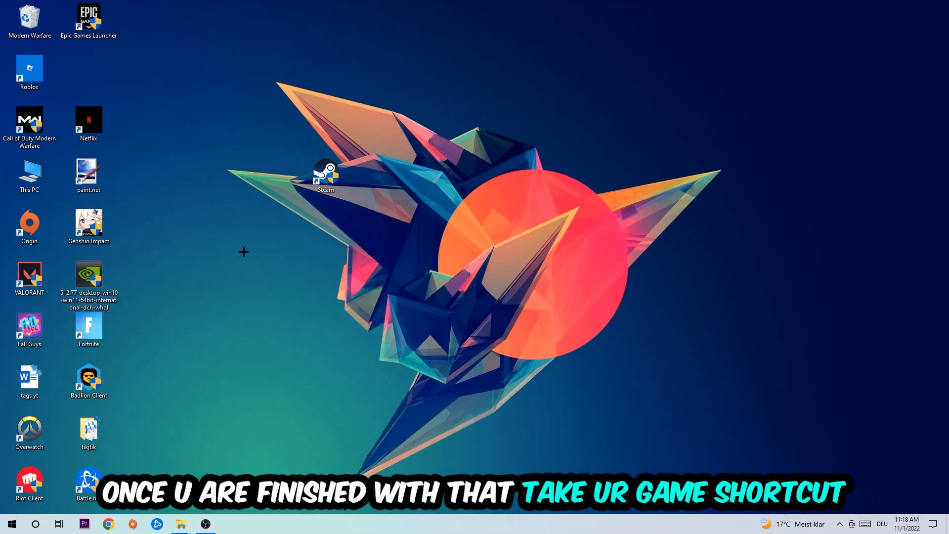
- Set the Steam shortcut to run as administrator in Windows 8 compatibility mode via Properties
drag(325, 176, 503, 227)
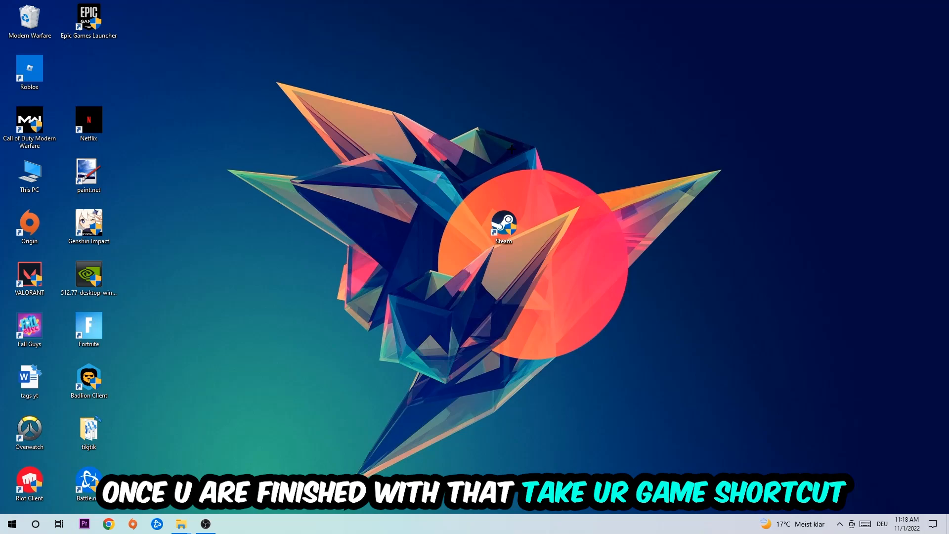
drag(503, 228, 443, 227)
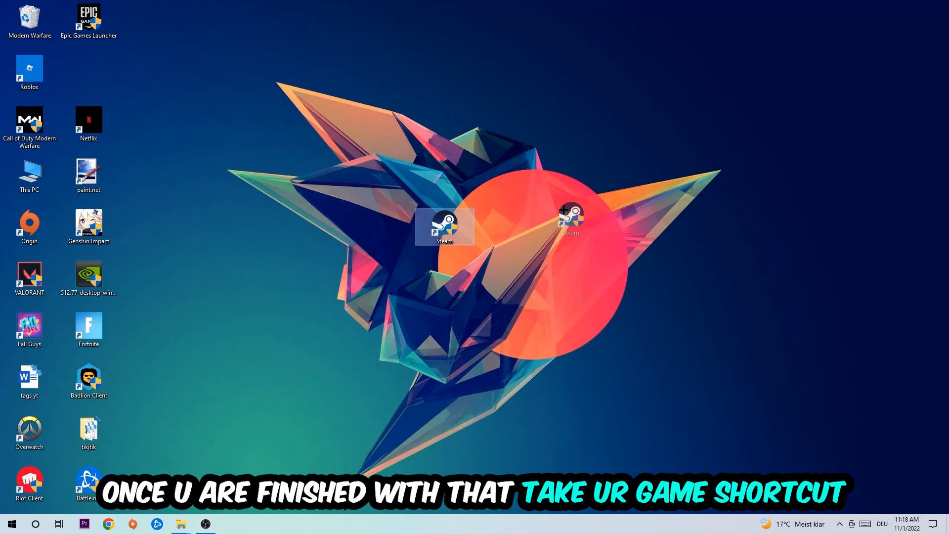
right_click(442, 227)
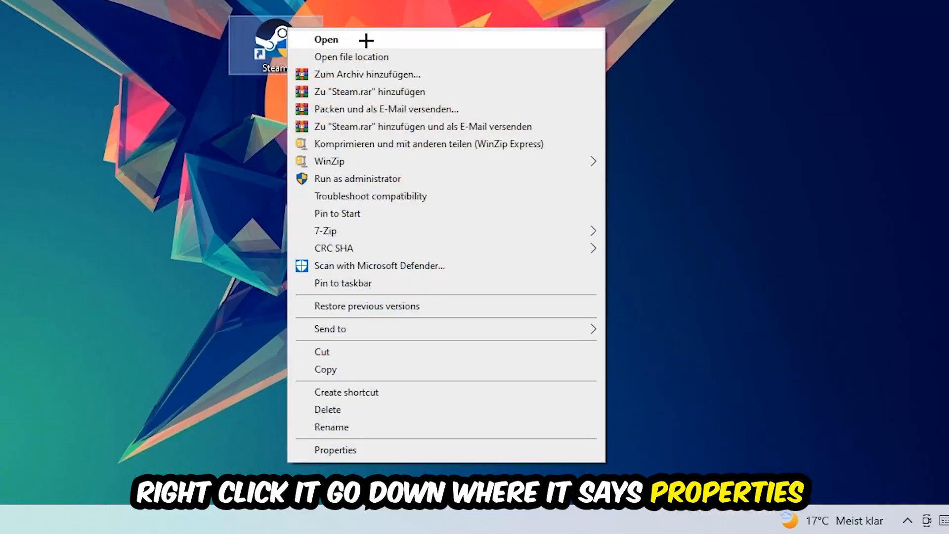
click(335, 450)
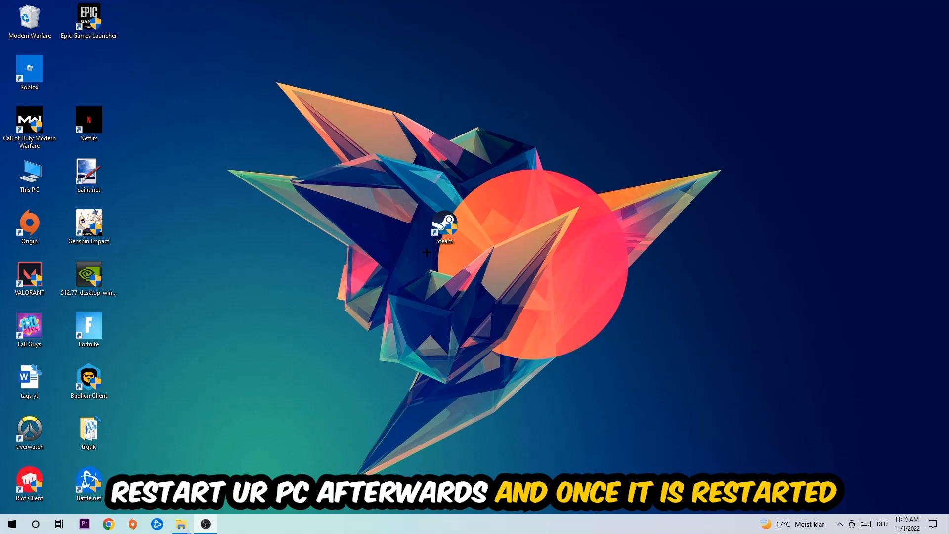
drag(444, 229, 387, 122)
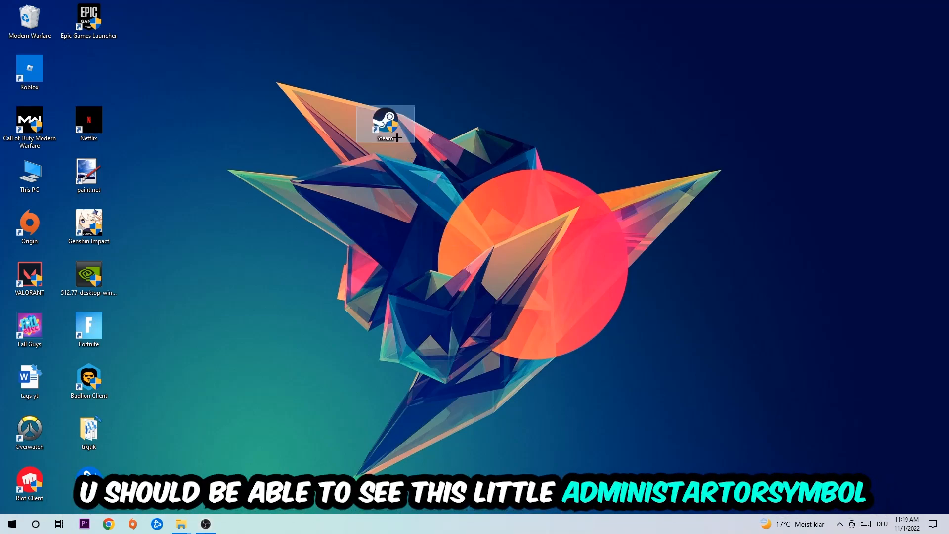